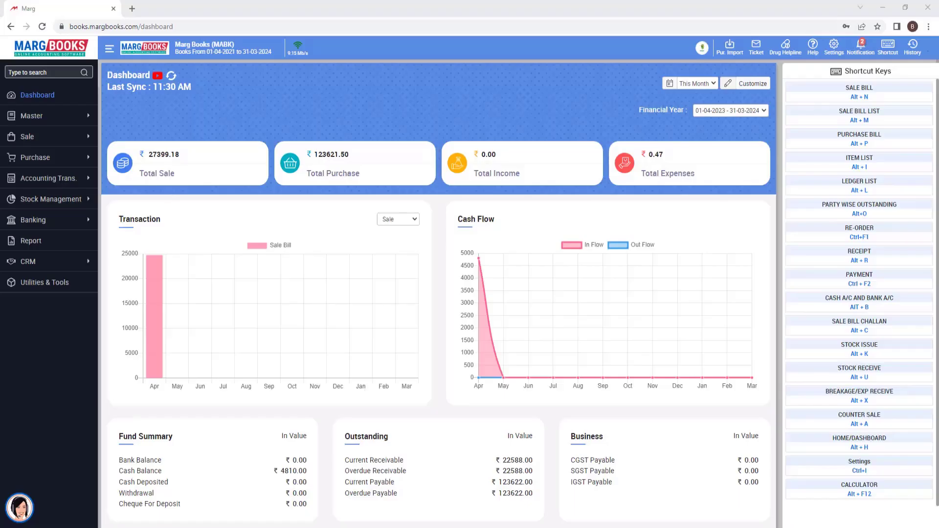
Step: Browse the Master > Inventory Master entries and collapse them again
click(32, 116)
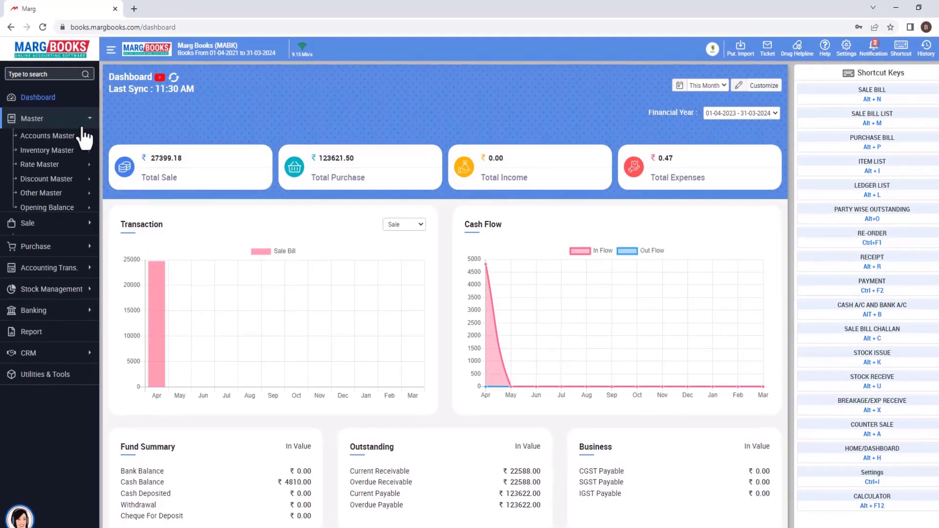
click(47, 151)
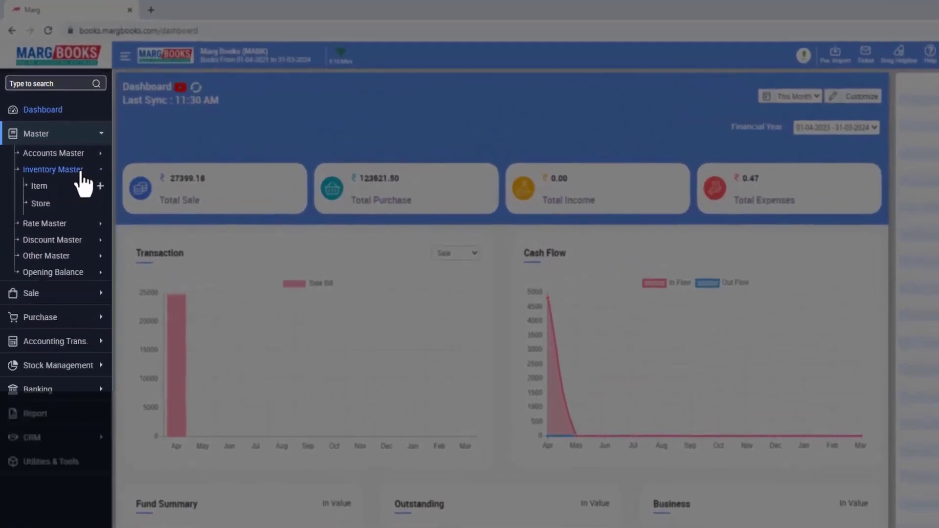
click(53, 169)
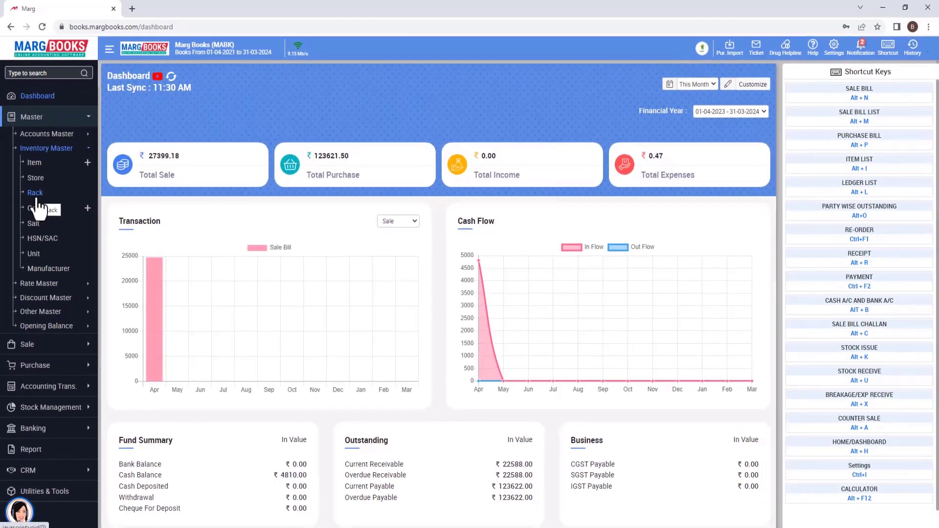
click(31, 116)
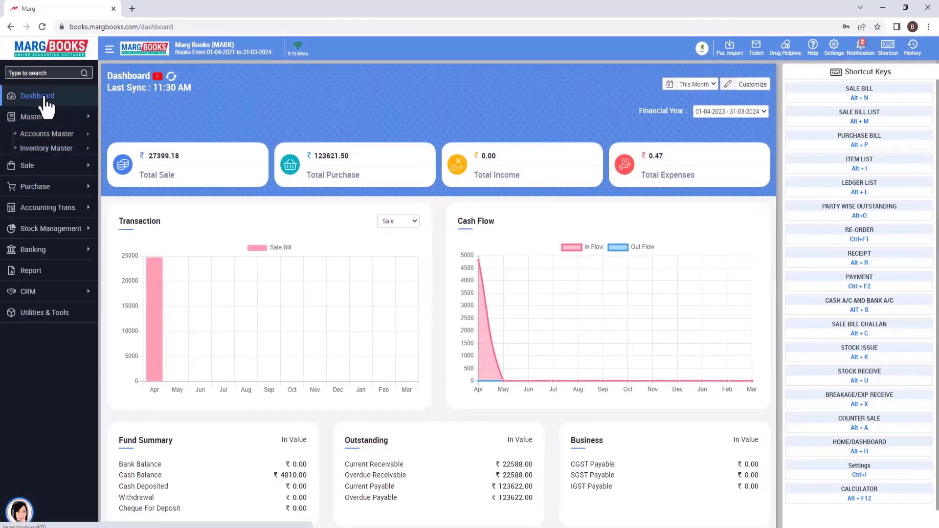
Step: In Settings > Control Room, search 'rack' and set Rack Master to Yes
click(832, 46)
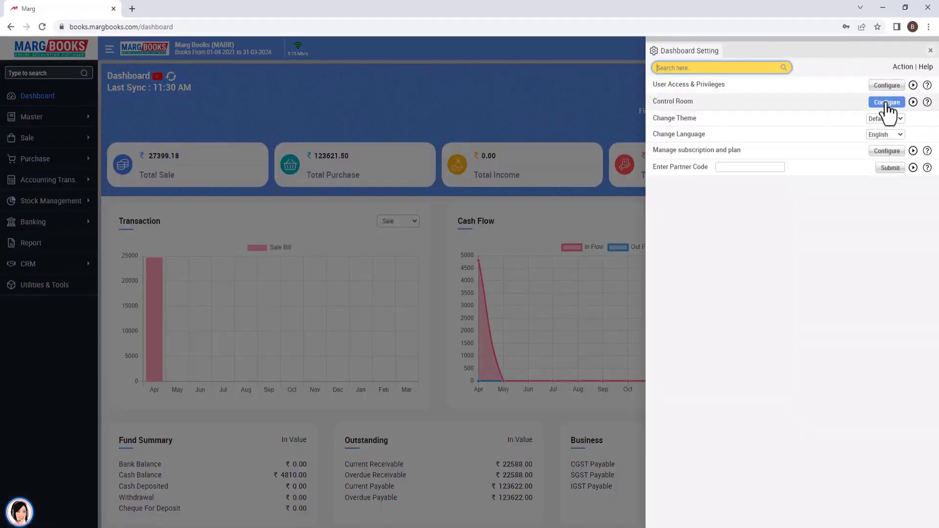
click(887, 101)
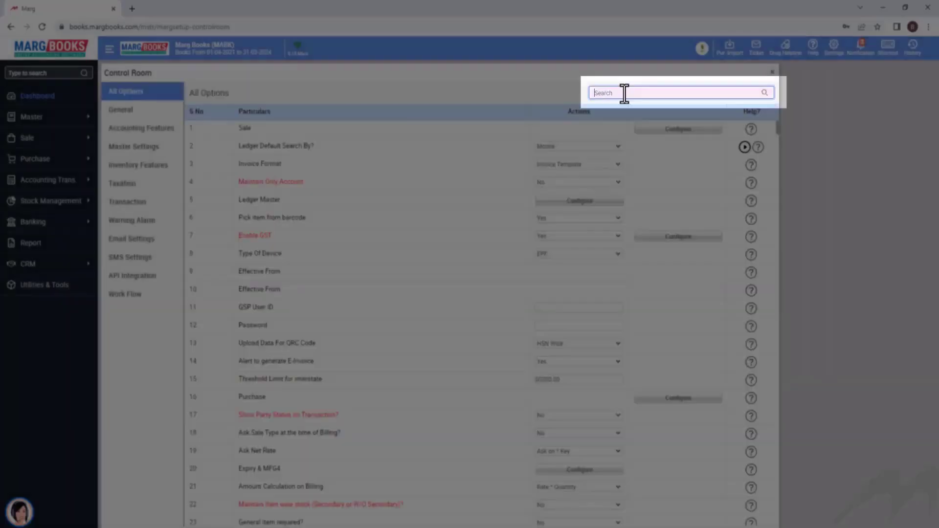
text(rack)
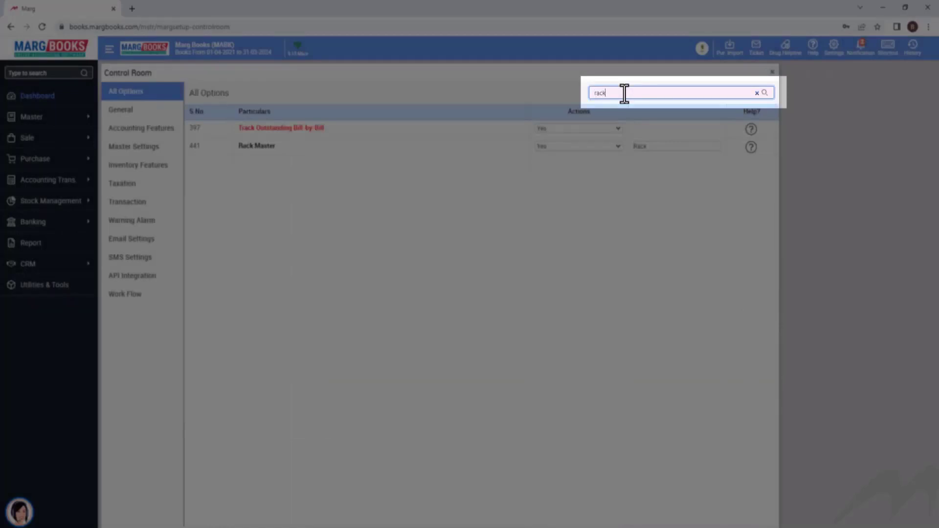
click(577, 146)
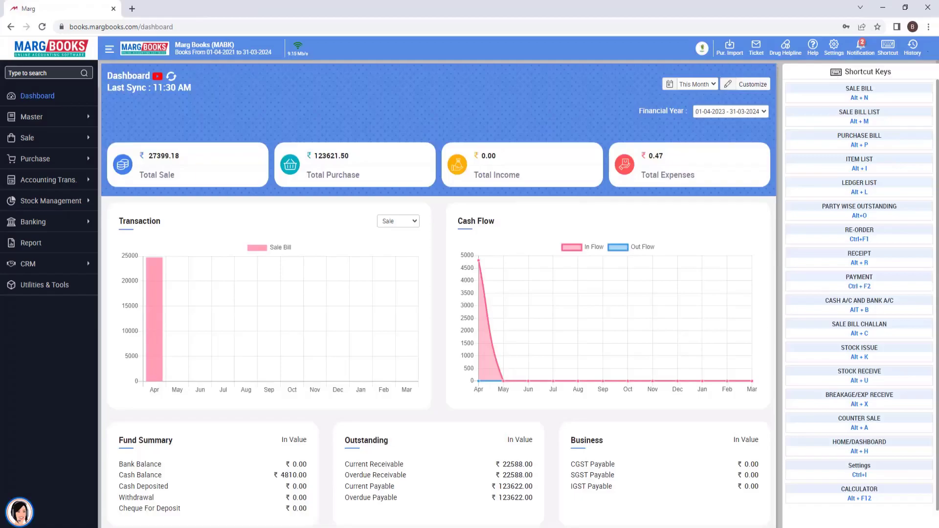
Step: Show the empty Rack list under Inventory Master and start a new rack entry
click(31, 116)
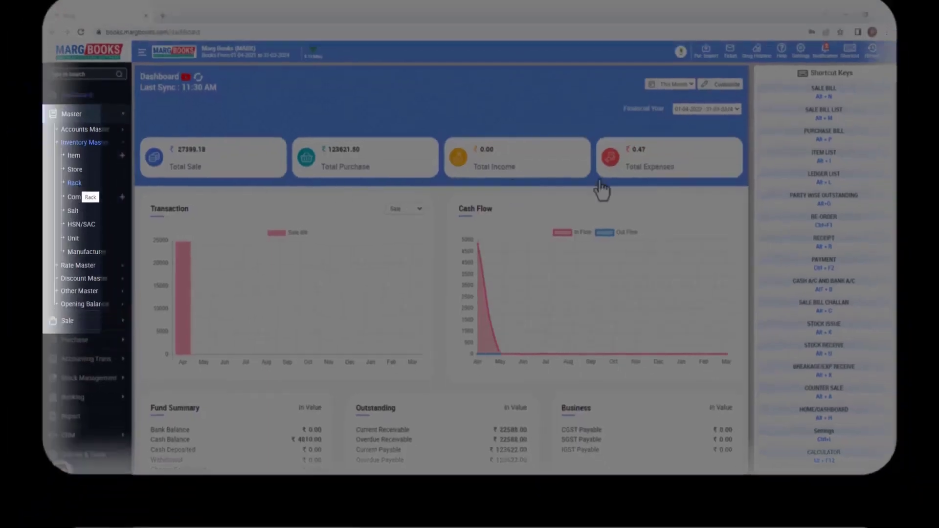
click(73, 183)
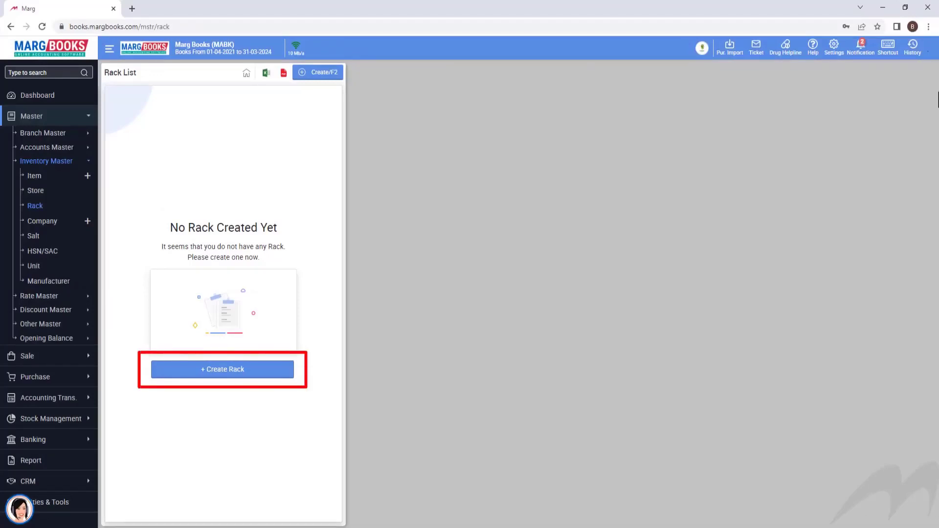
click(222, 369)
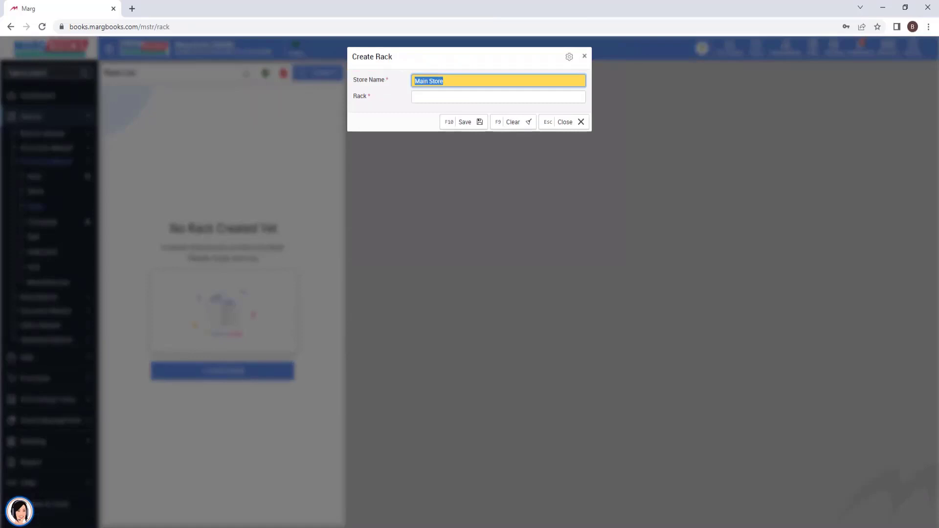
Step: Save a rack named 'Rack No. 1' belonging to Main Store
click(498, 80)
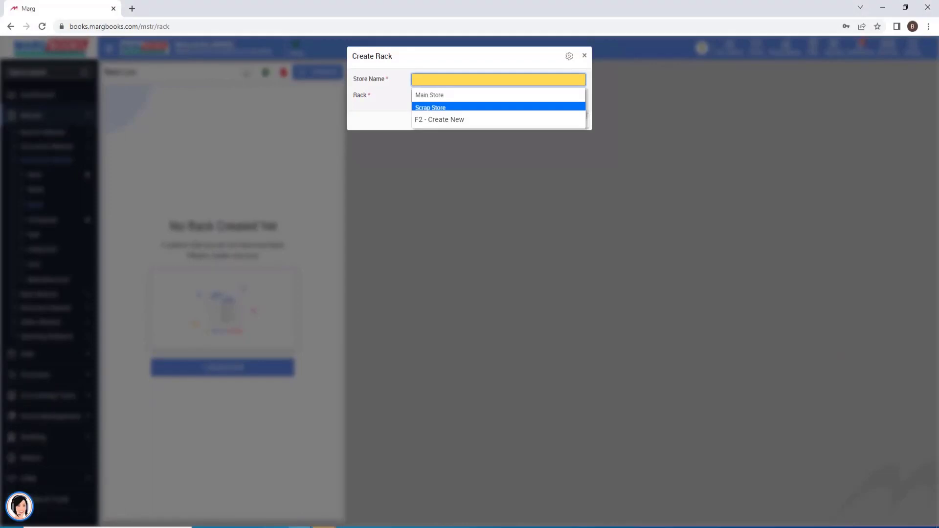
click(439, 119)
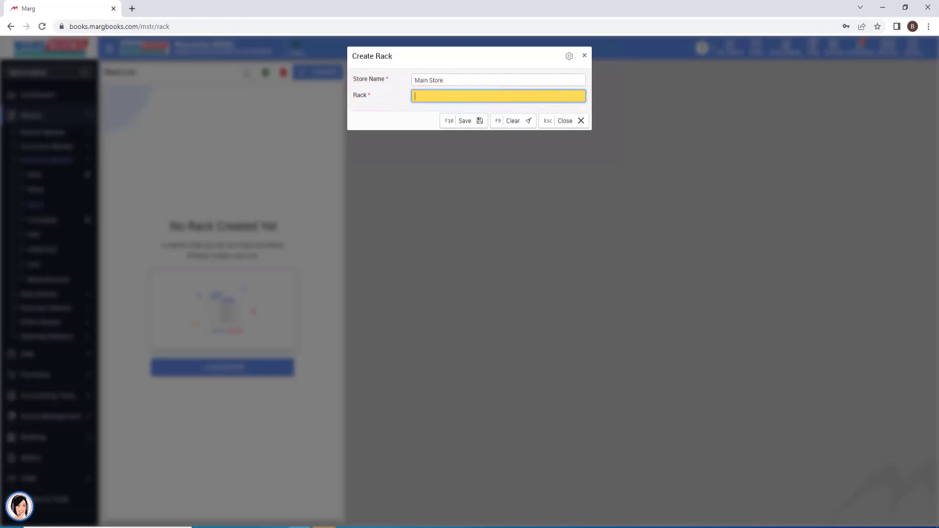
text(Rack No. 1)
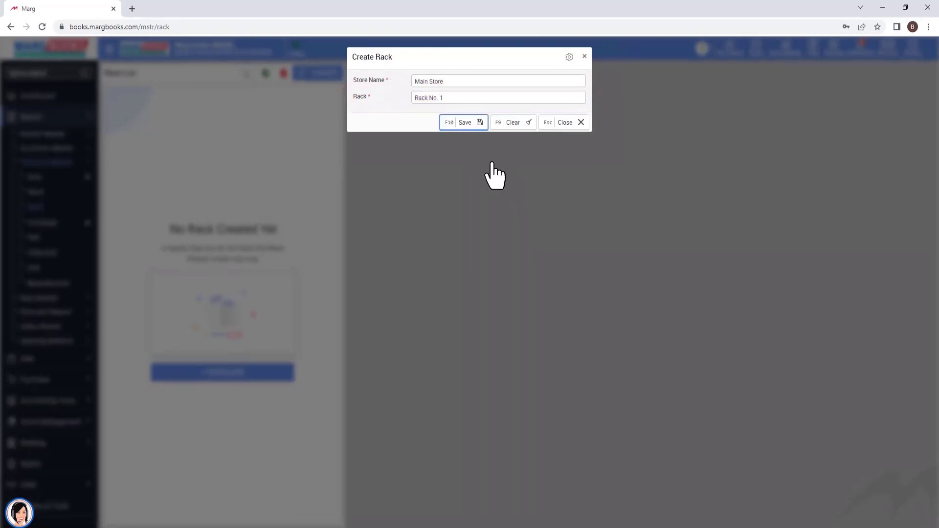
click(464, 122)
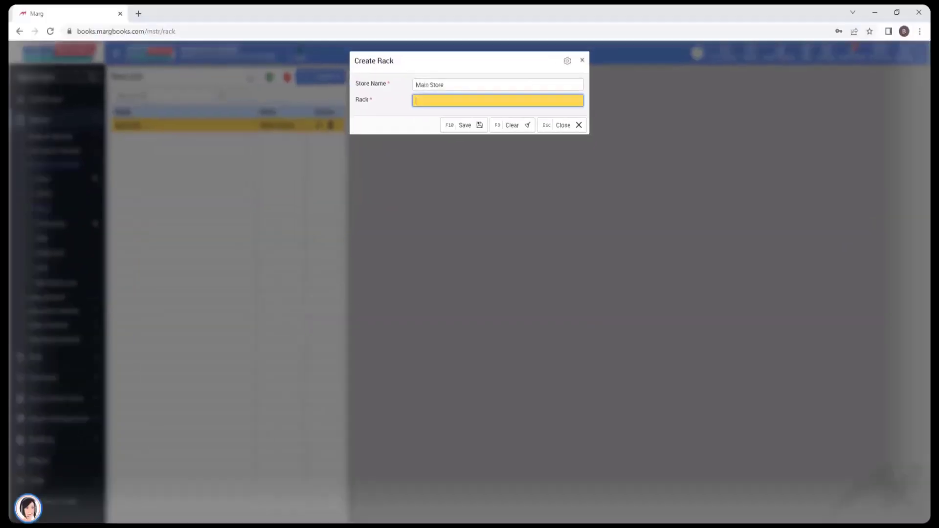
Step: Save a second rack 'Rack No. 2' under Main Store and return to the Rack list
text(Rack No. 2)
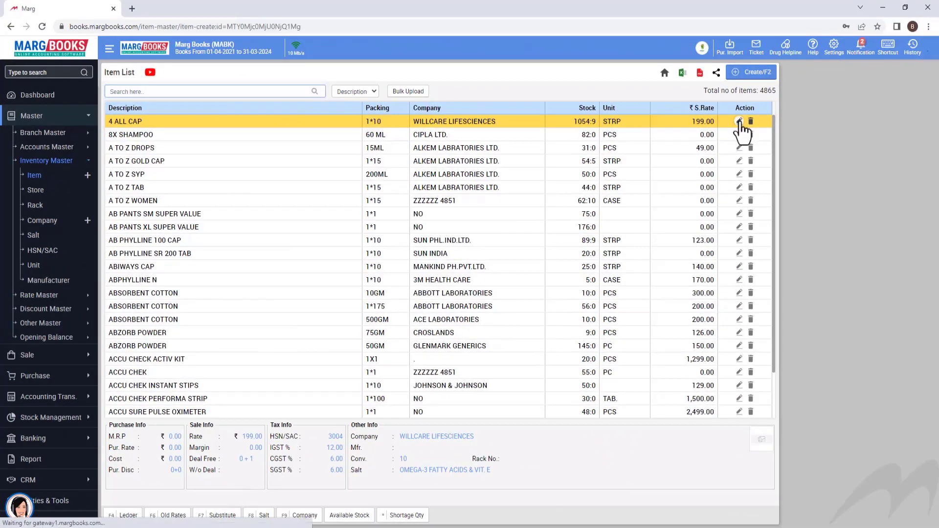
click(740, 121)
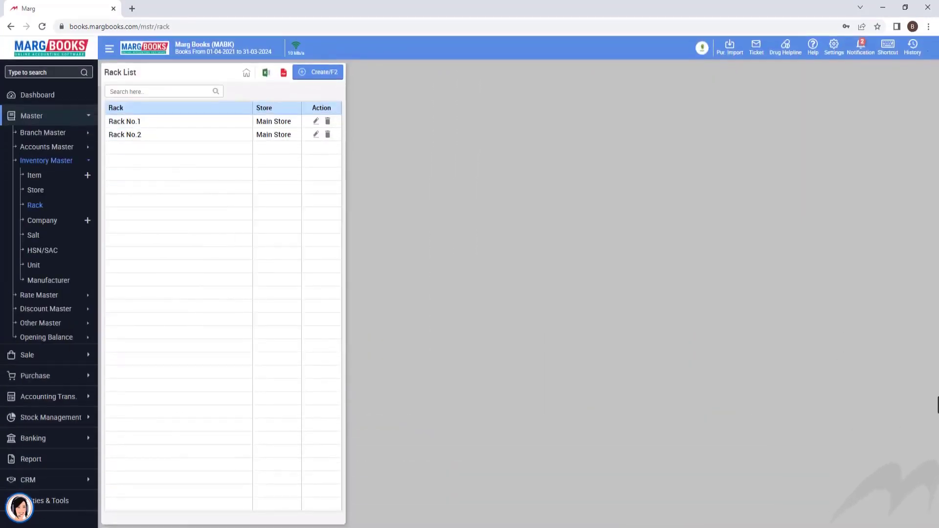
Step: Rename Rack No. 1 to 'Rack No. 3', then start deleting a rack from the list
click(316, 121)
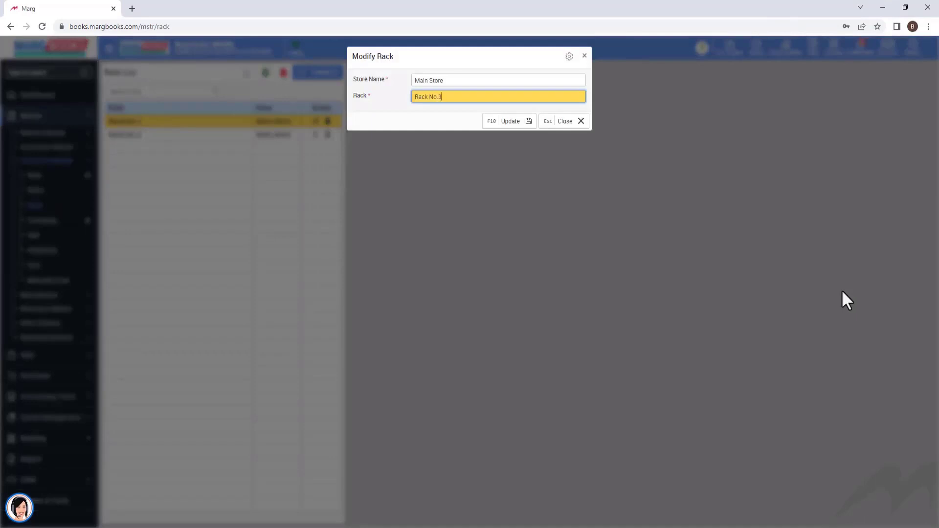
click(510, 121)
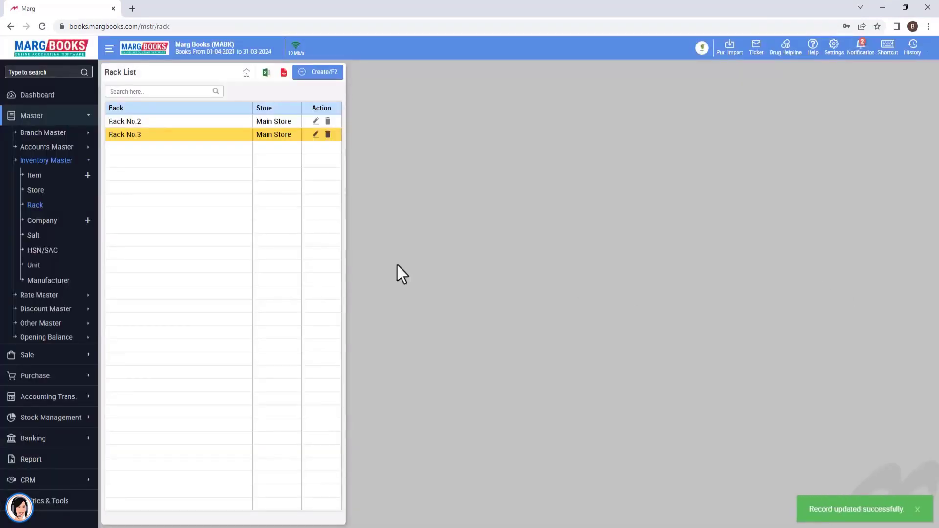
click(328, 134)
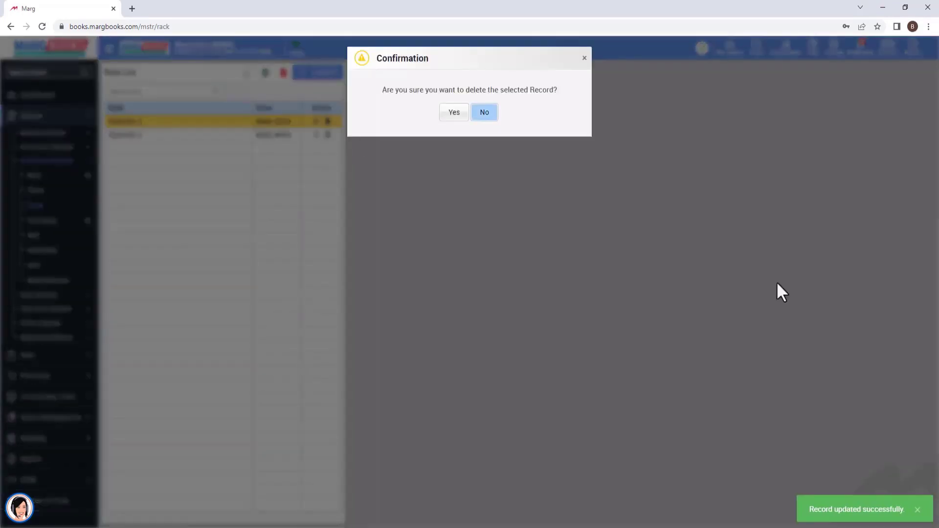
mouse_move(453, 111)
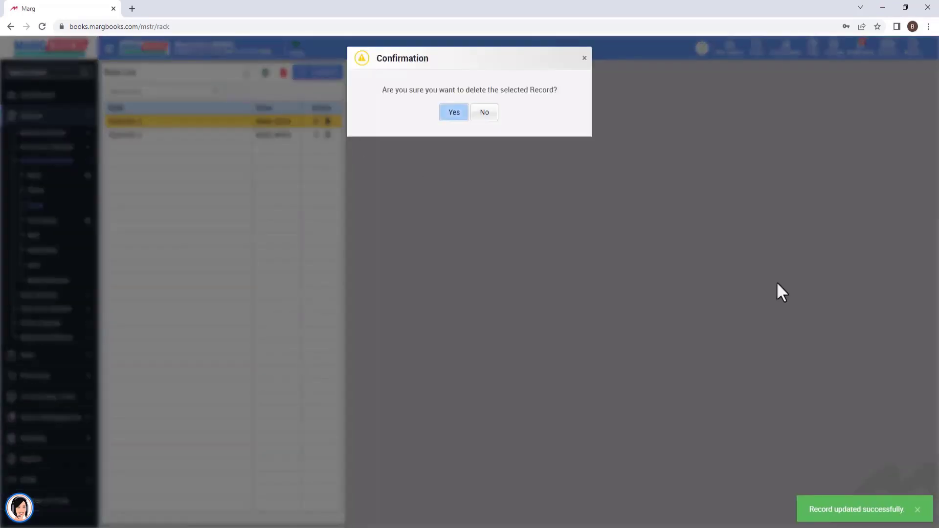